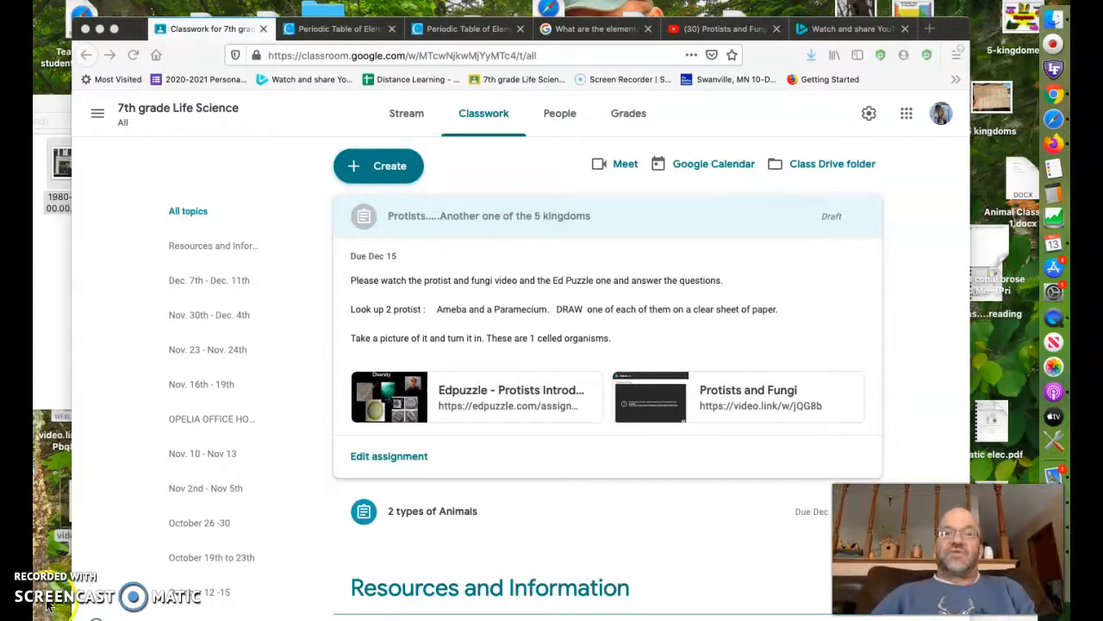
mouse_move(117, 434)
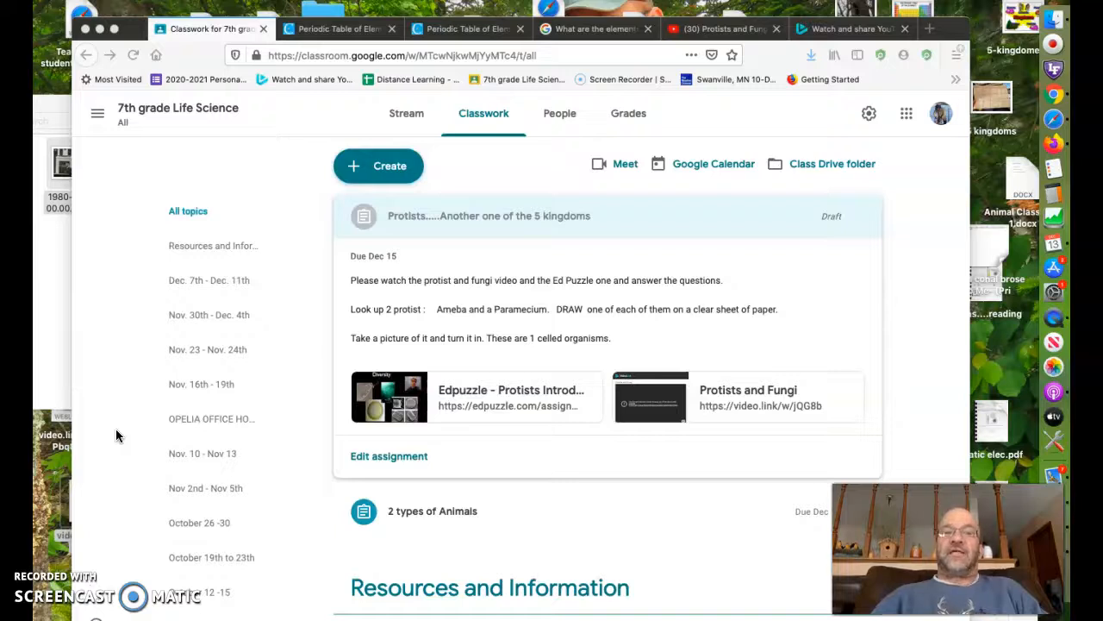
mouse_move(459, 378)
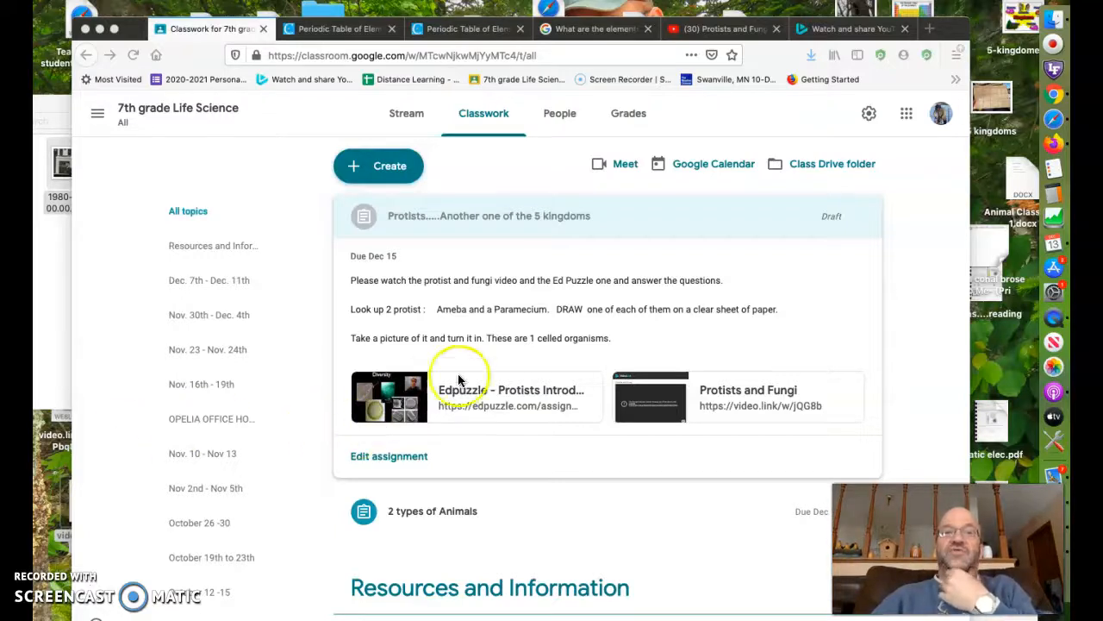
mouse_move(497, 395)
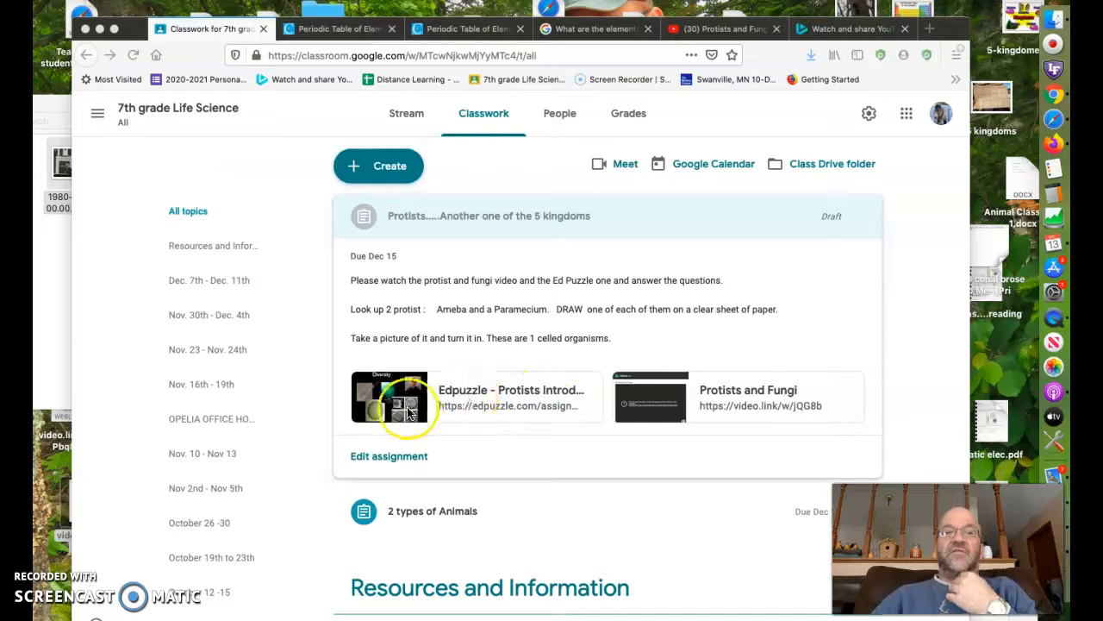
mouse_move(520, 386)
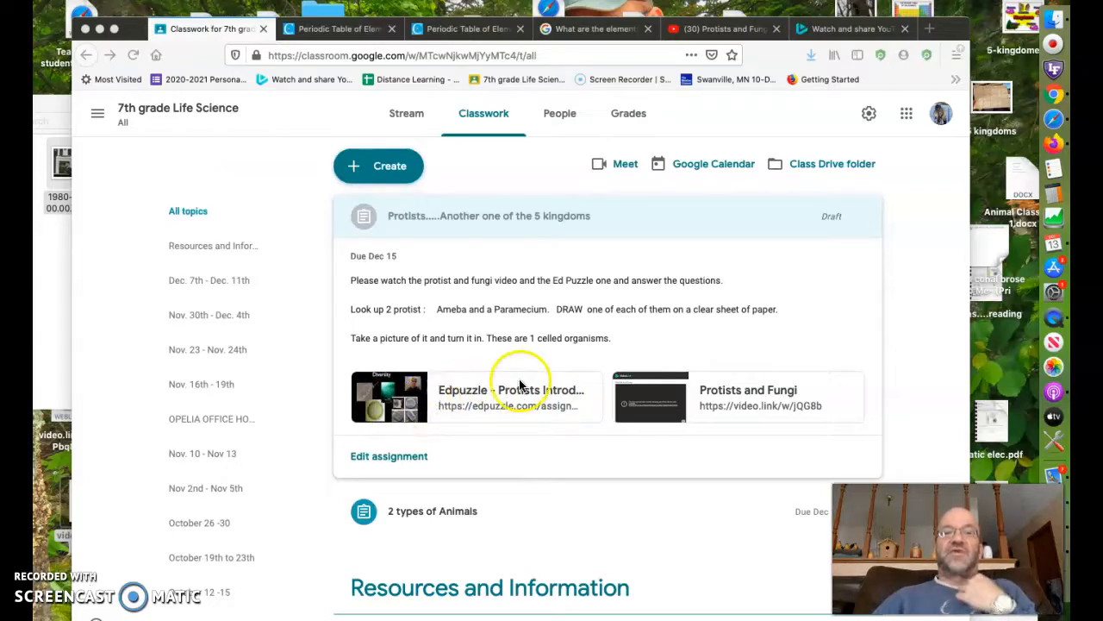
mouse_move(414, 407)
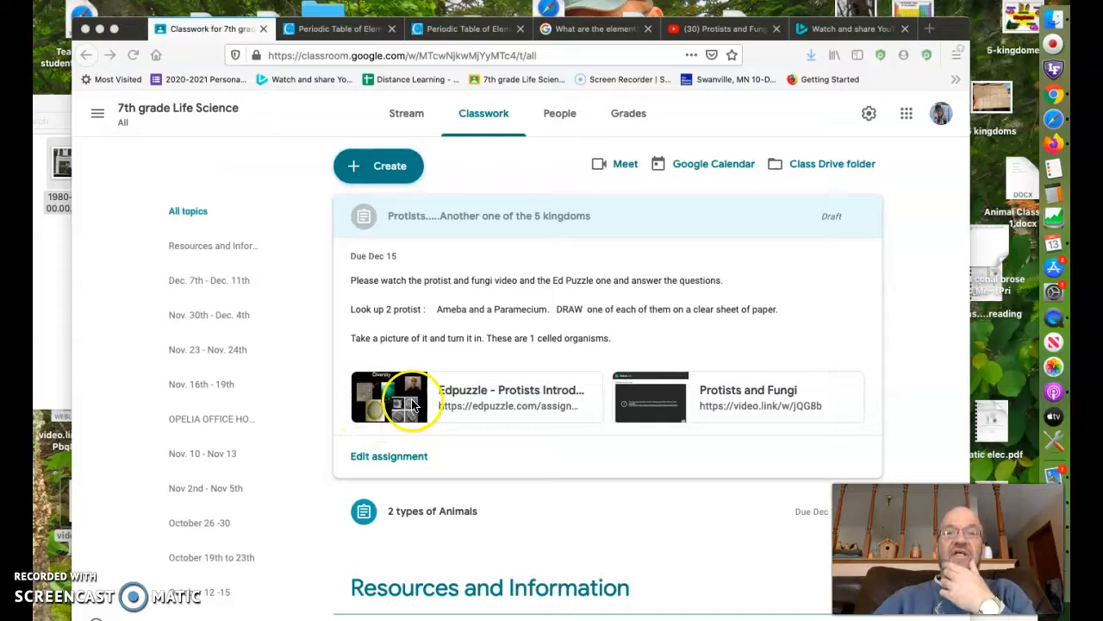
mouse_move(750, 375)
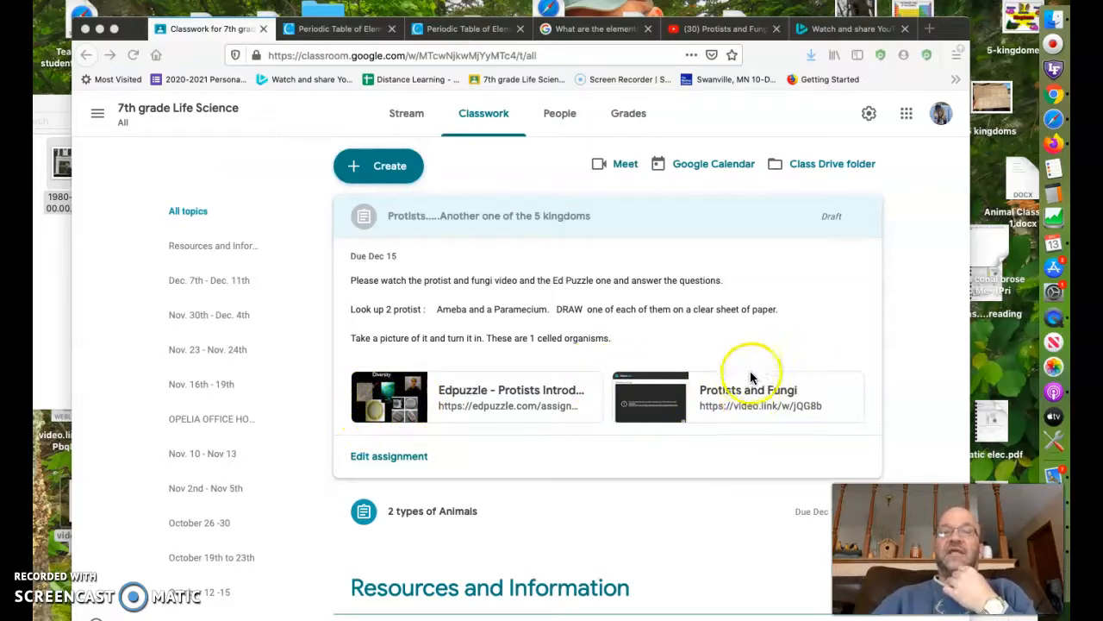
mouse_move(814, 410)
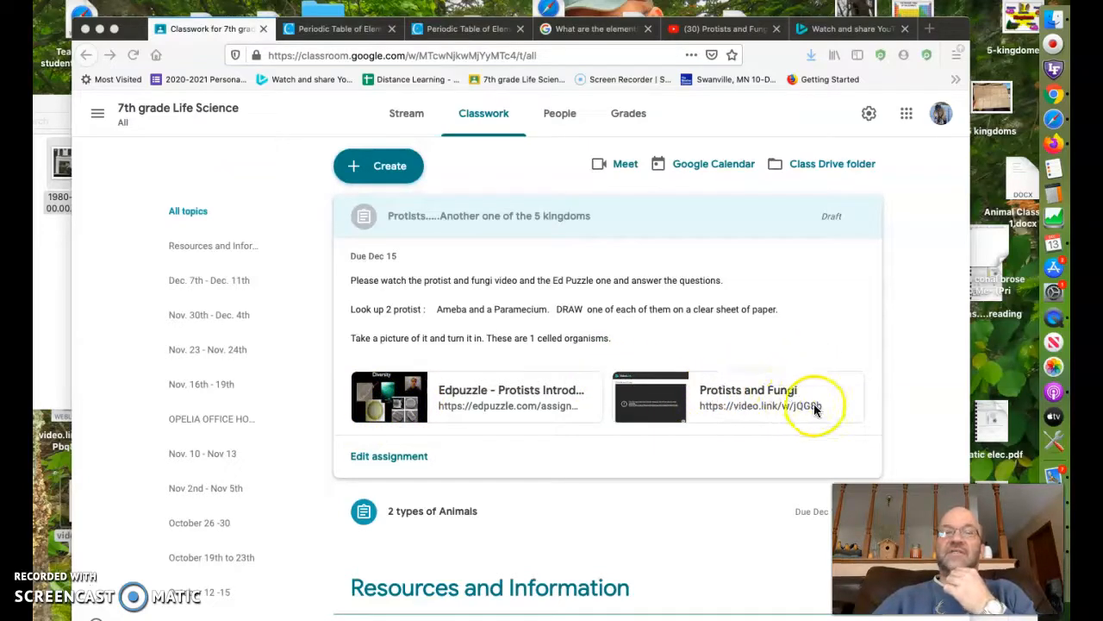
mouse_move(758, 396)
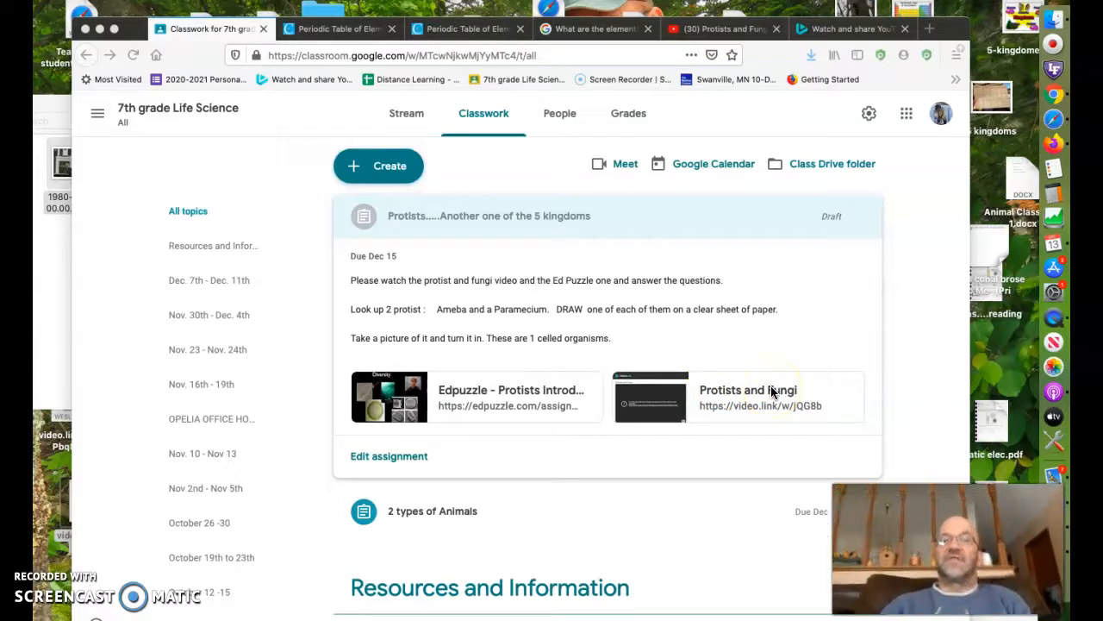
mouse_move(528, 279)
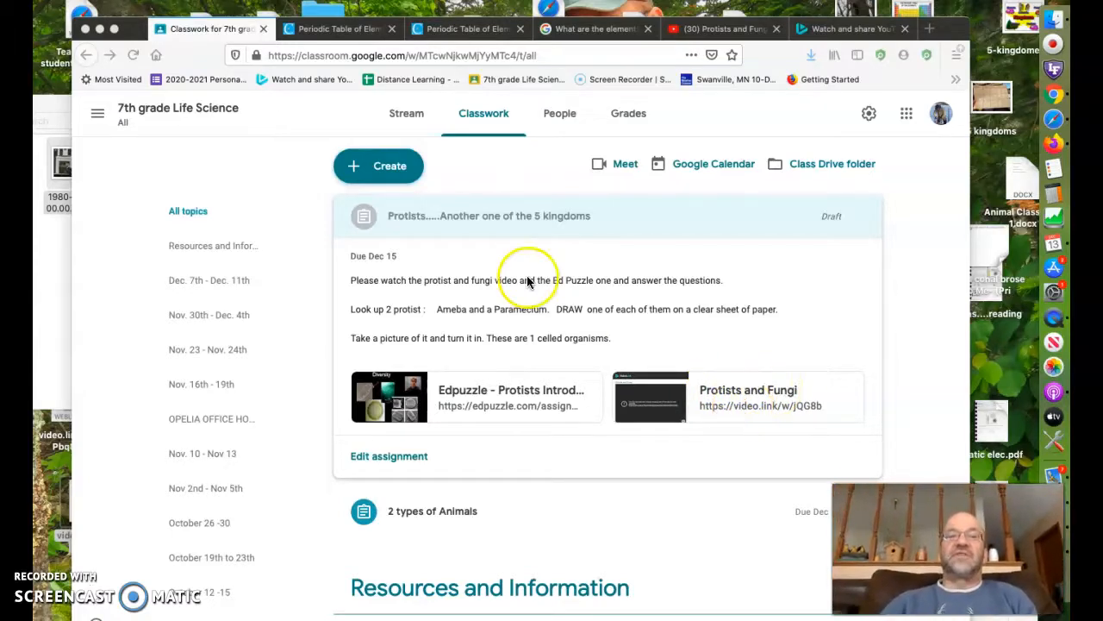
mouse_move(386, 294)
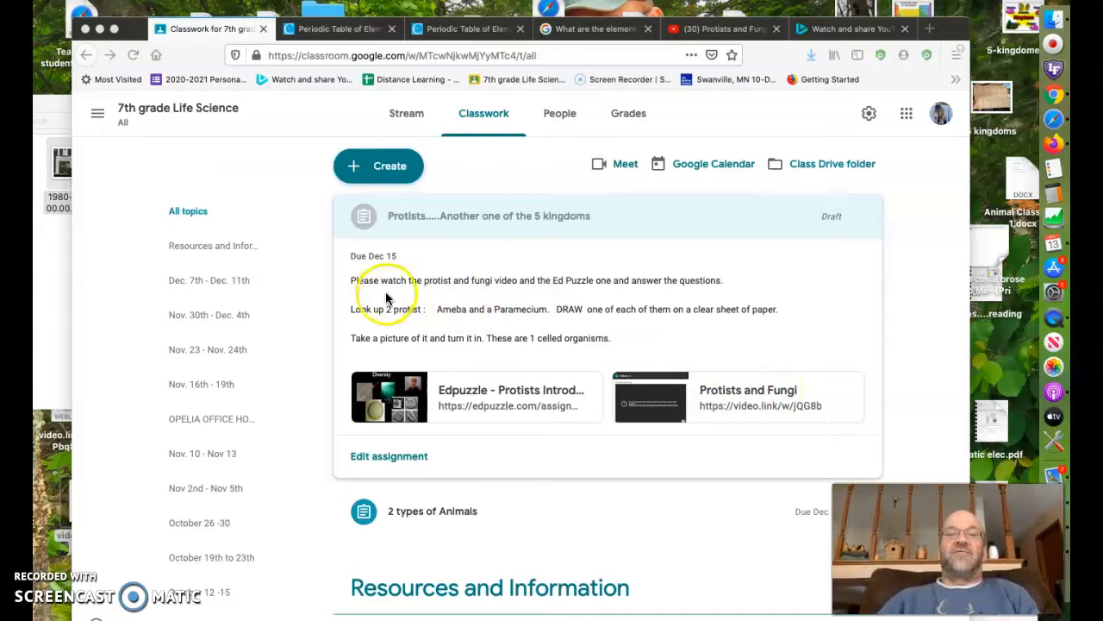
mouse_move(528, 297)
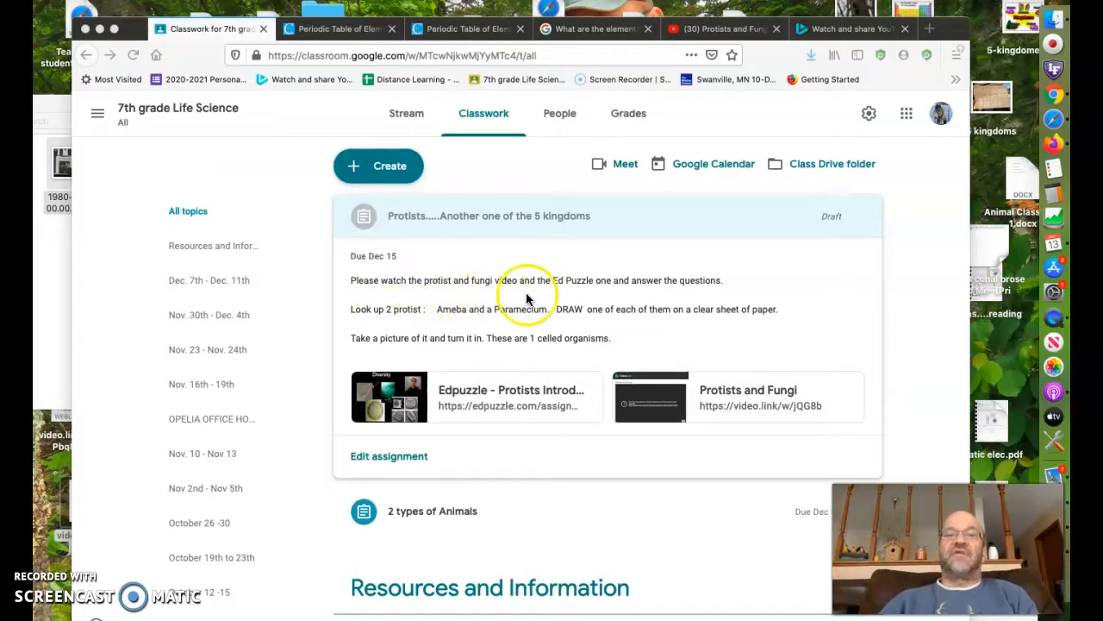
mouse_move(607, 295)
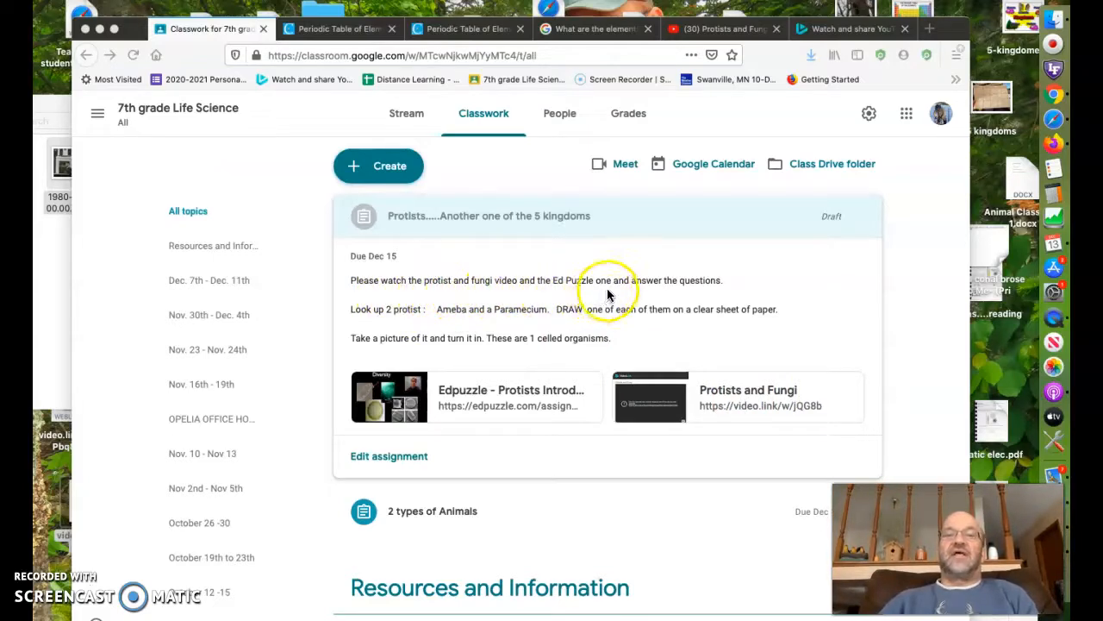
mouse_move(628, 293)
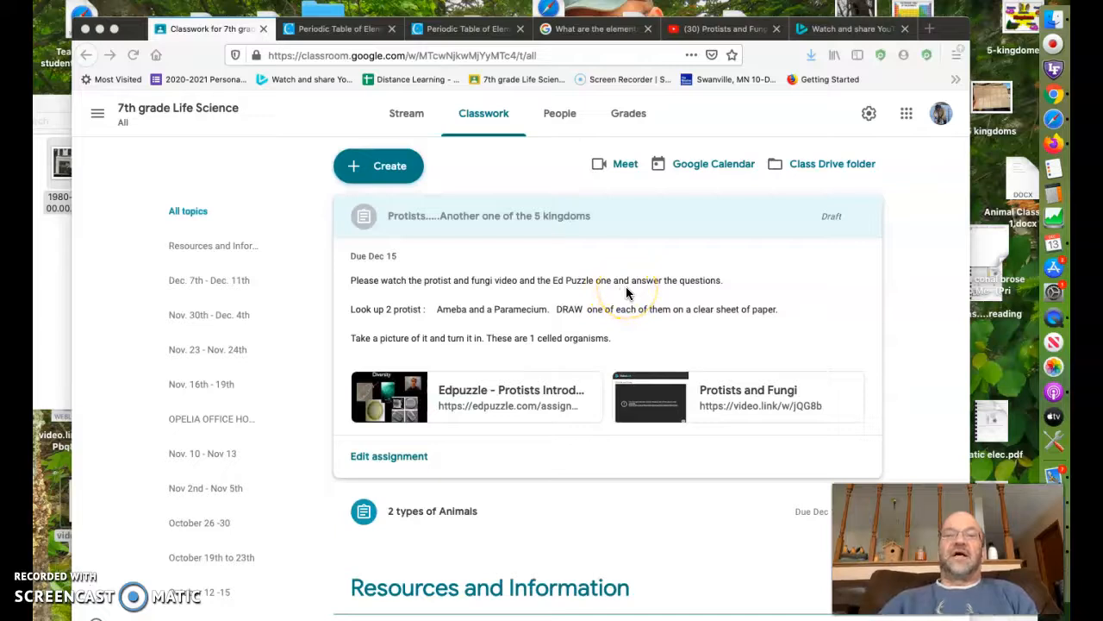
mouse_move(680, 289)
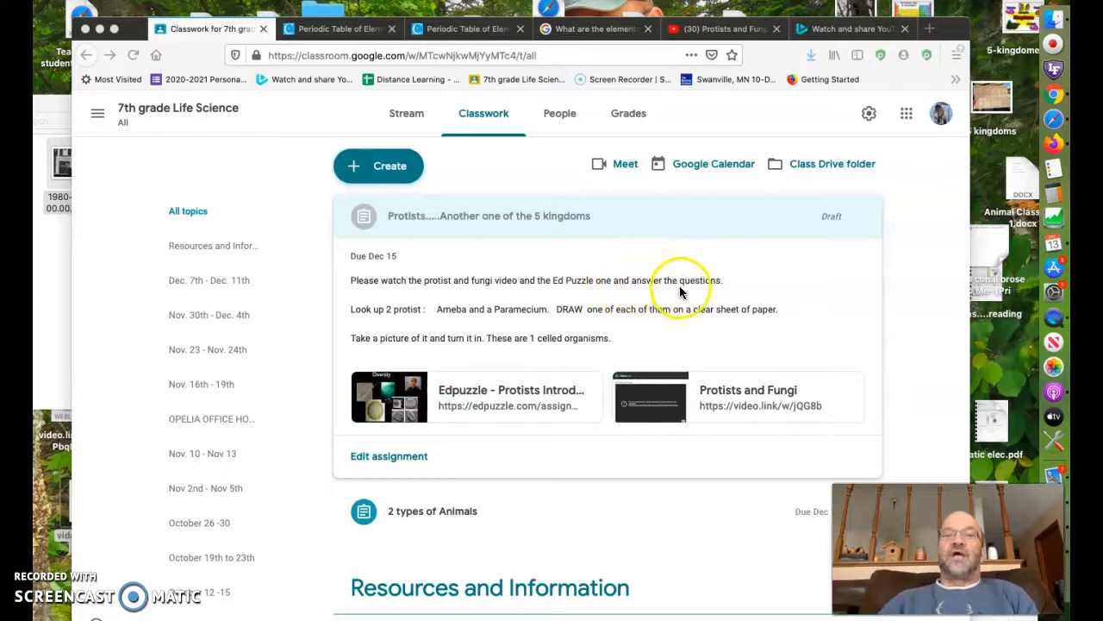
mouse_move(424, 324)
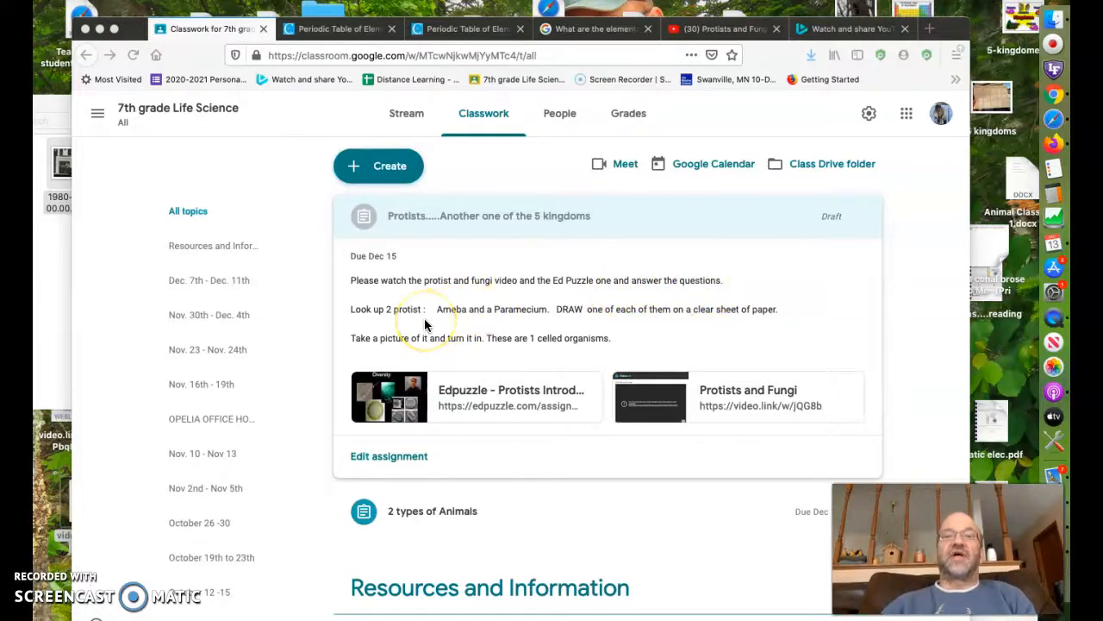
mouse_move(533, 323)
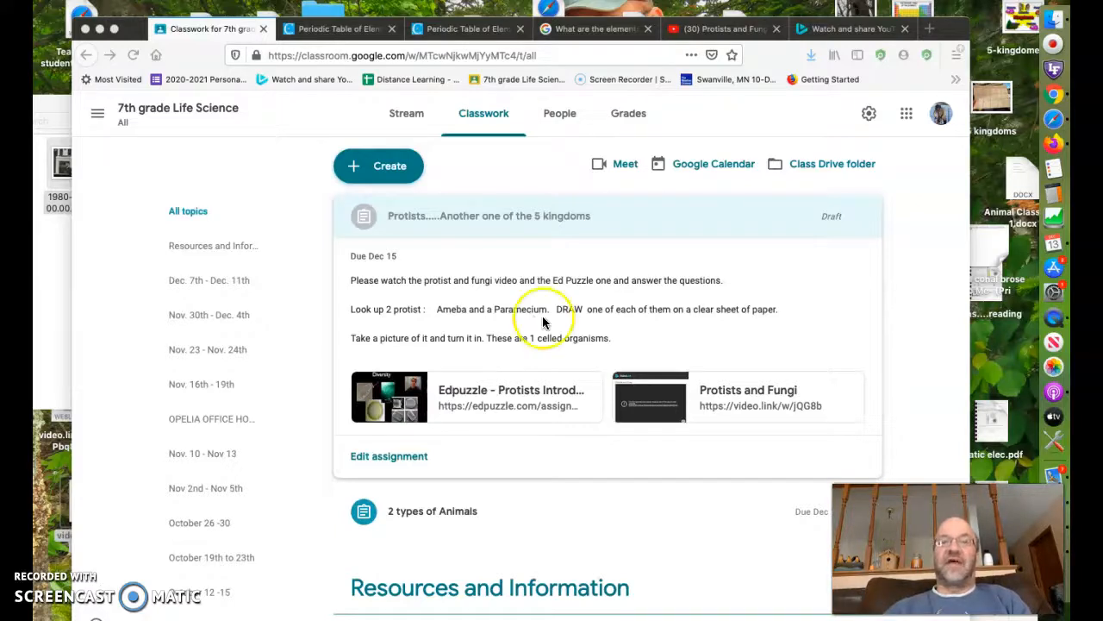
mouse_move(664, 328)
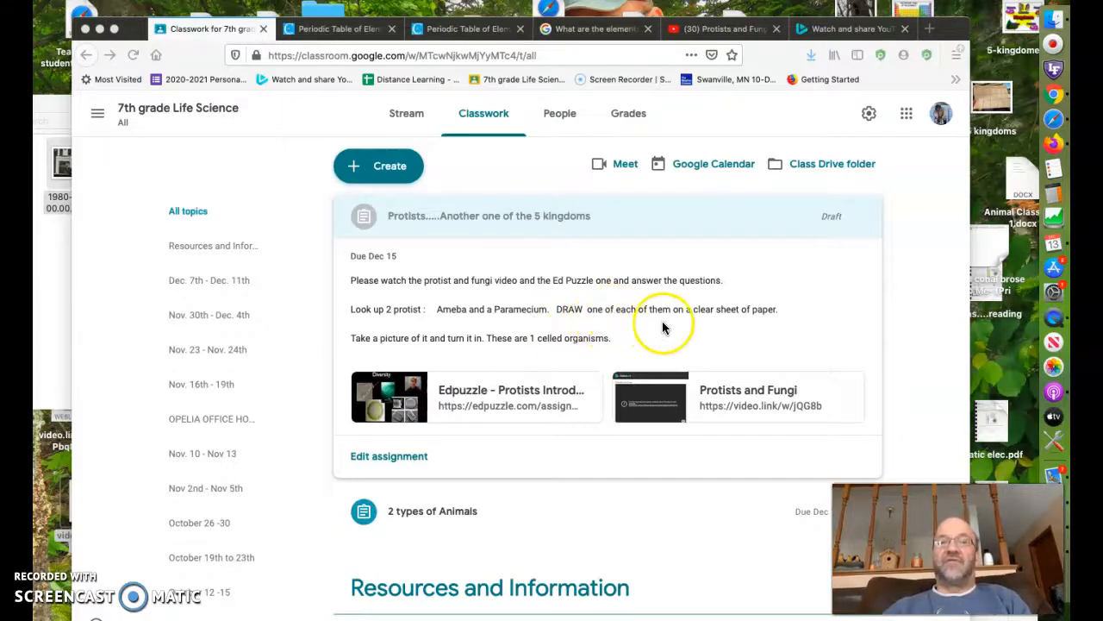
mouse_move(773, 324)
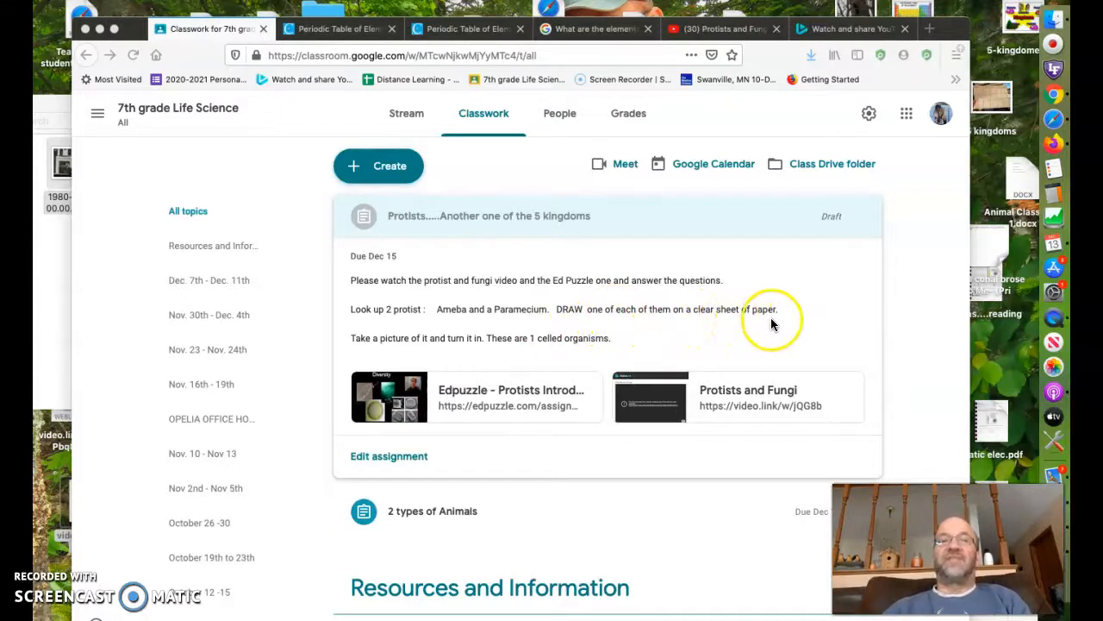
mouse_move(513, 357)
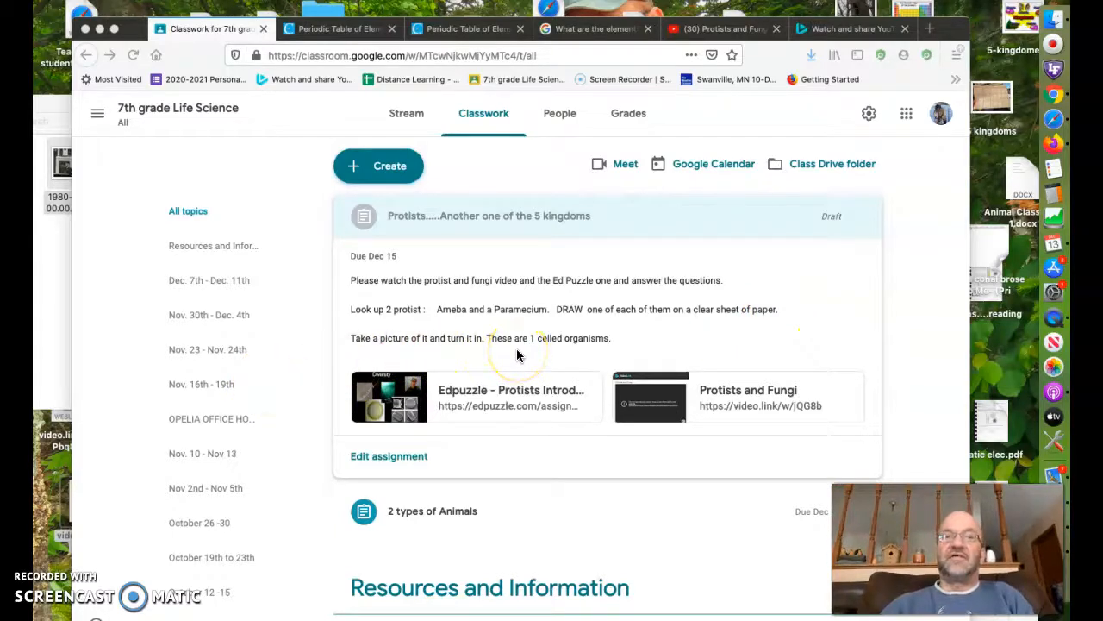
mouse_move(543, 348)
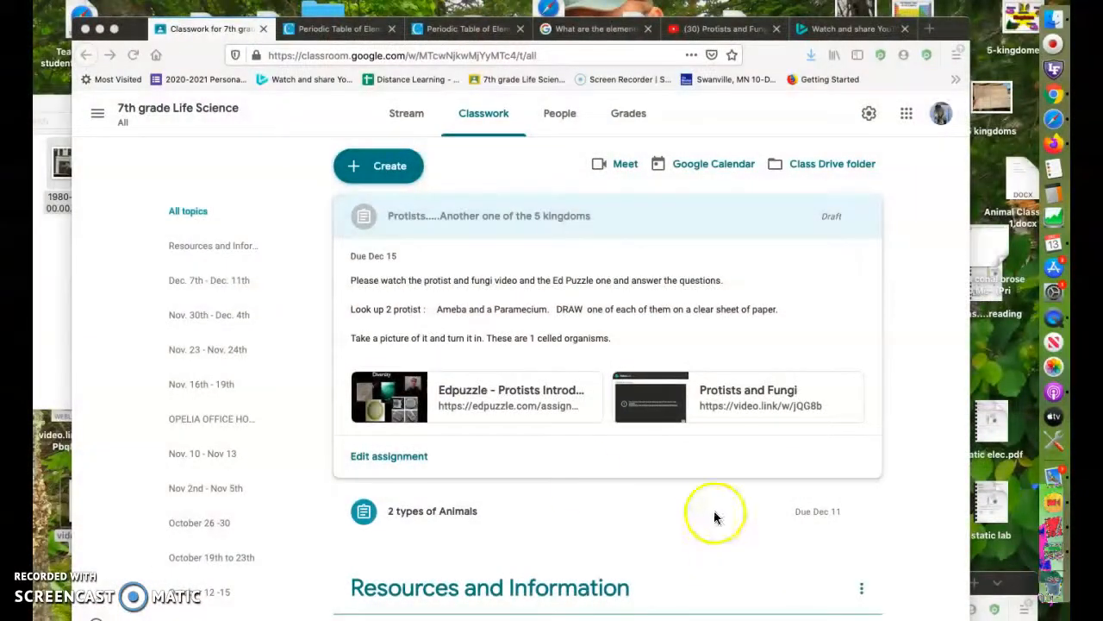
mouse_move(422, 395)
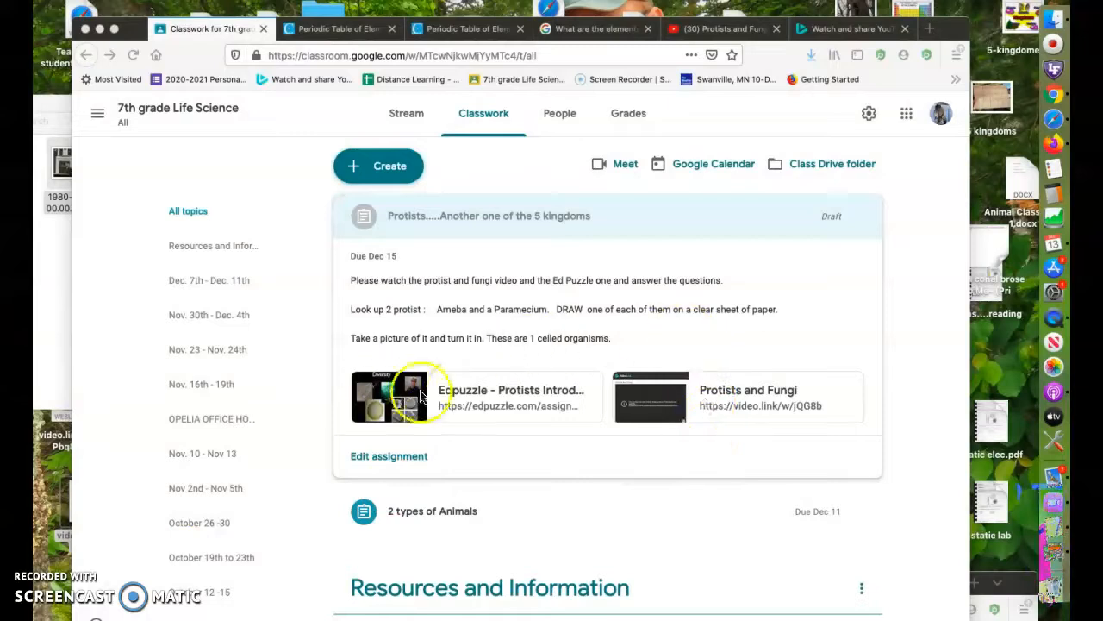
mouse_move(479, 390)
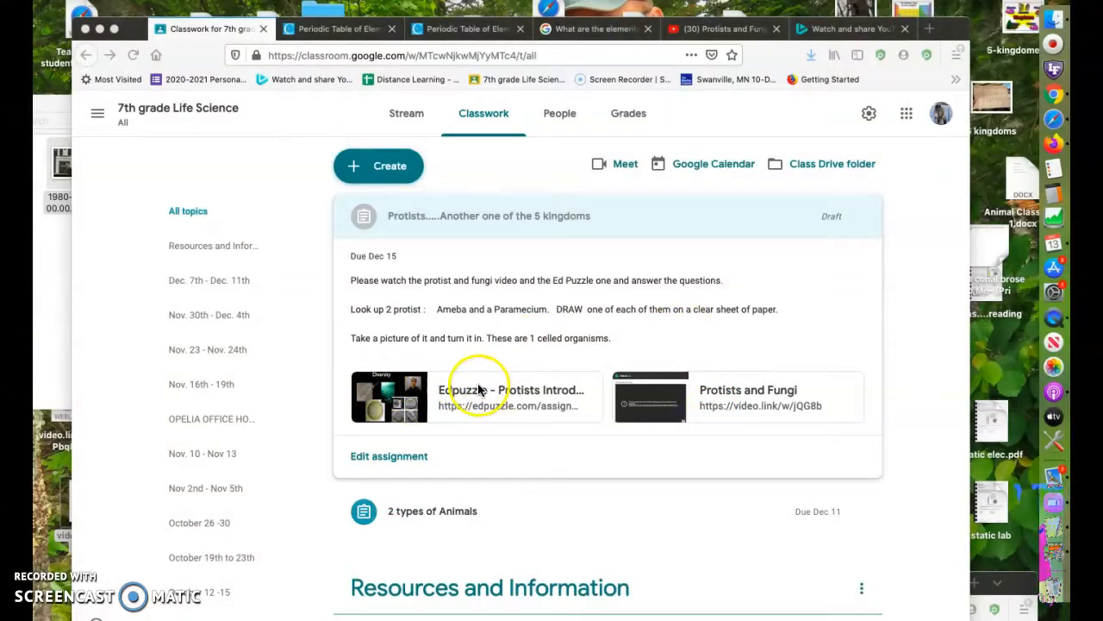
mouse_move(720, 405)
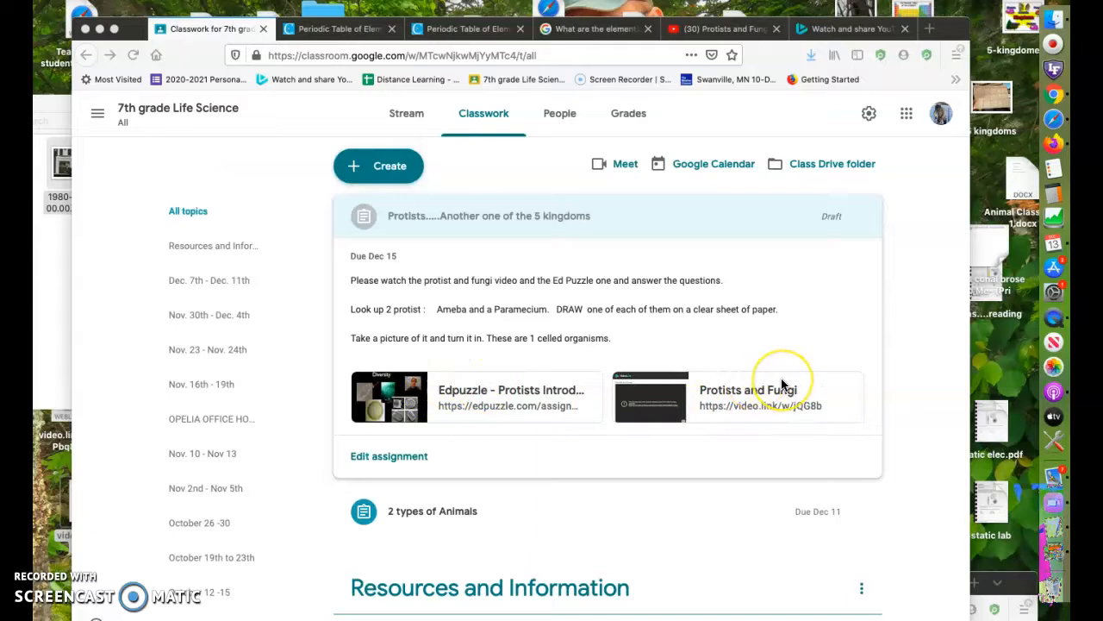
mouse_move(802, 370)
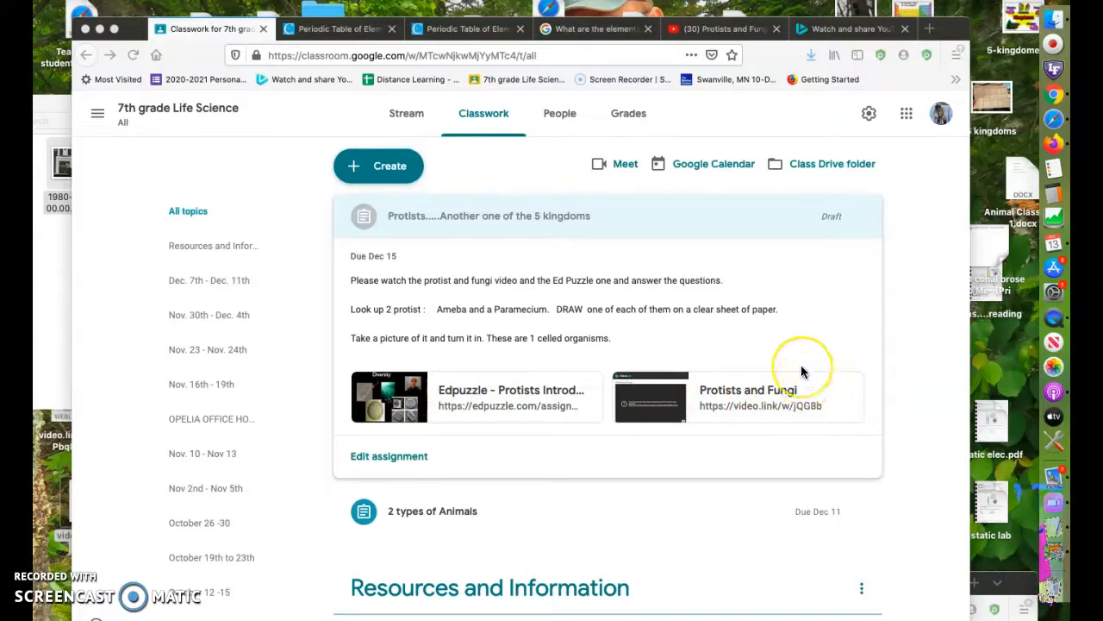
mouse_move(801, 370)
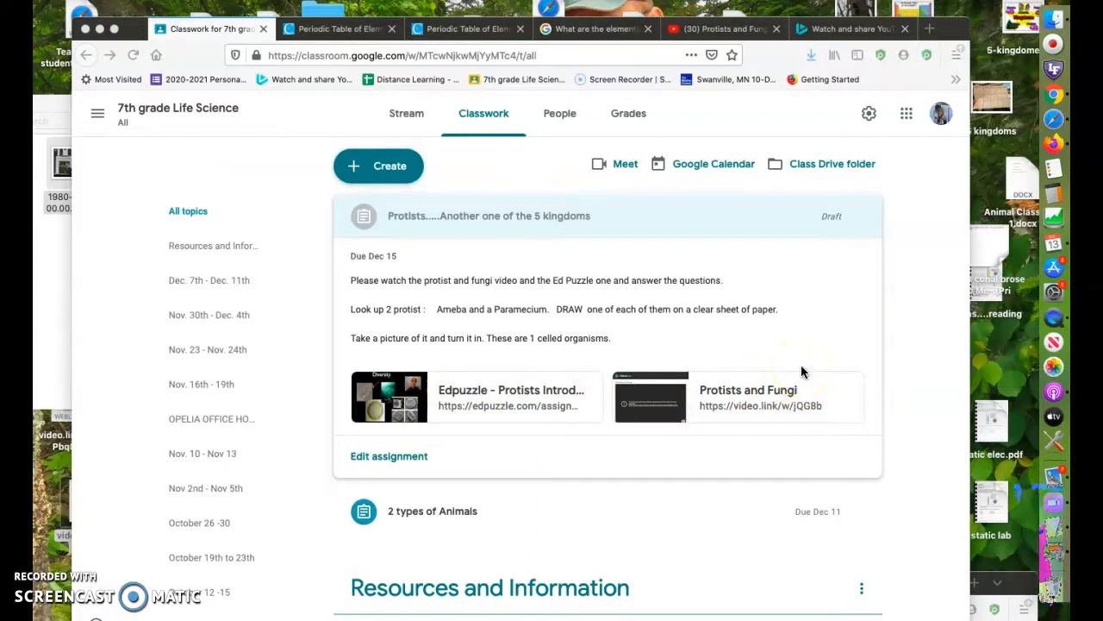